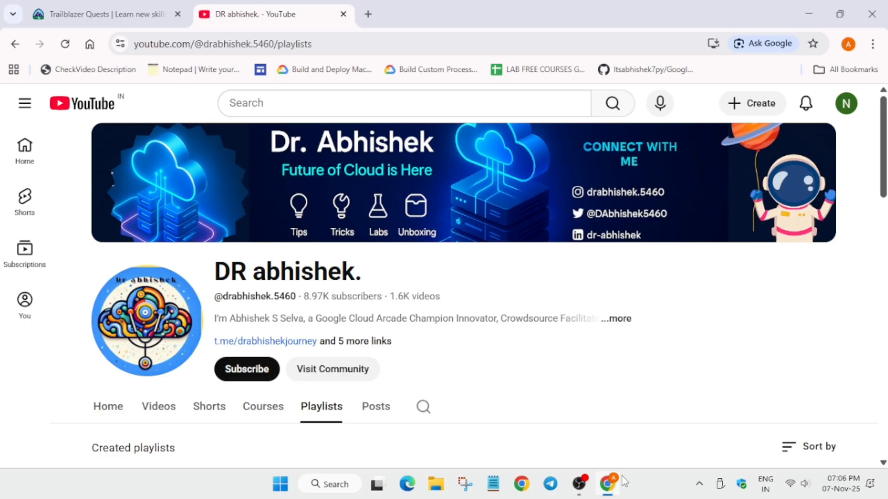
mouse_move(642, 444)
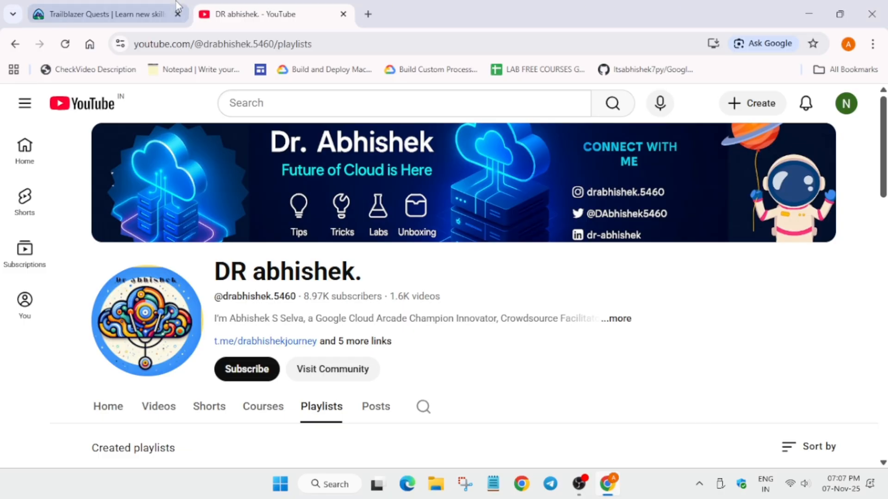
Step: Bring up the Trailblazer Quests page and scroll to the Trick or Trailhead 2025 Quest card
left_click(104, 14)
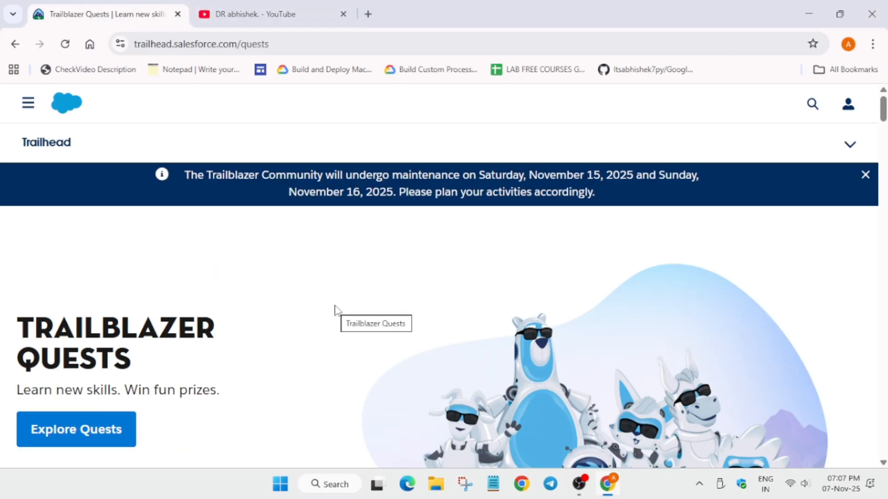
mouse_move(342, 310)
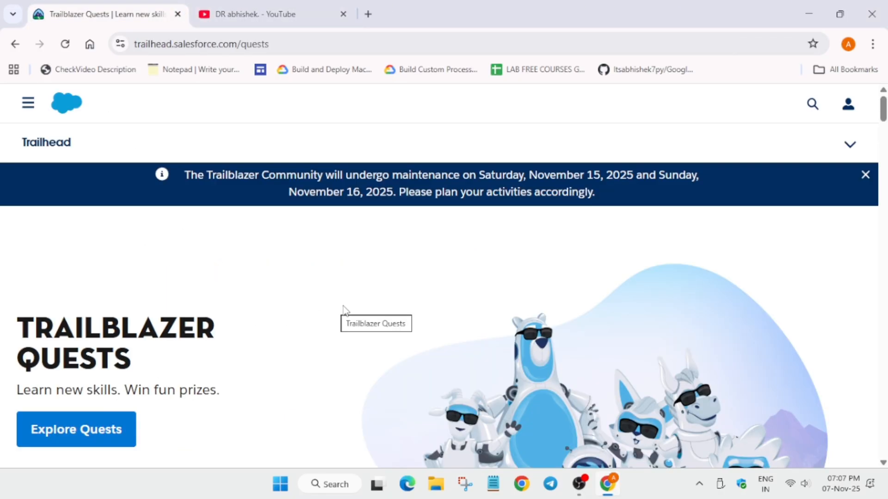
mouse_move(349, 311)
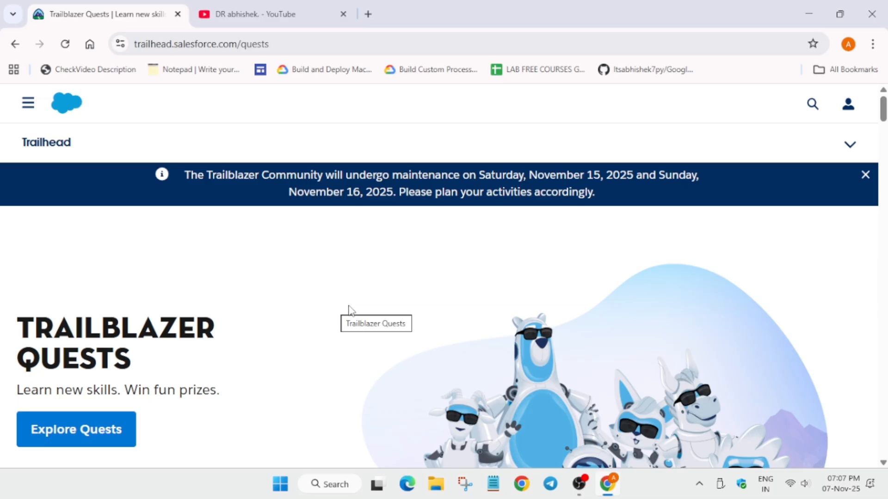
scroll("down", 3)
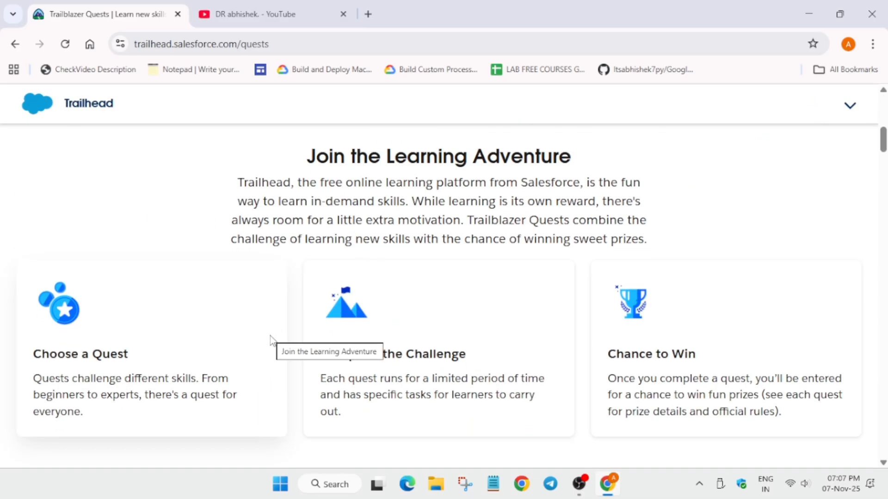
mouse_move(847, 294)
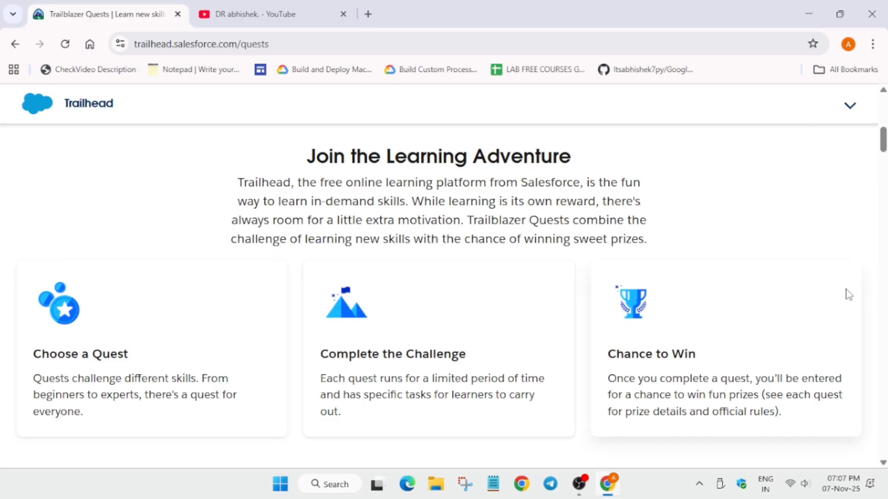
scroll("down", 3)
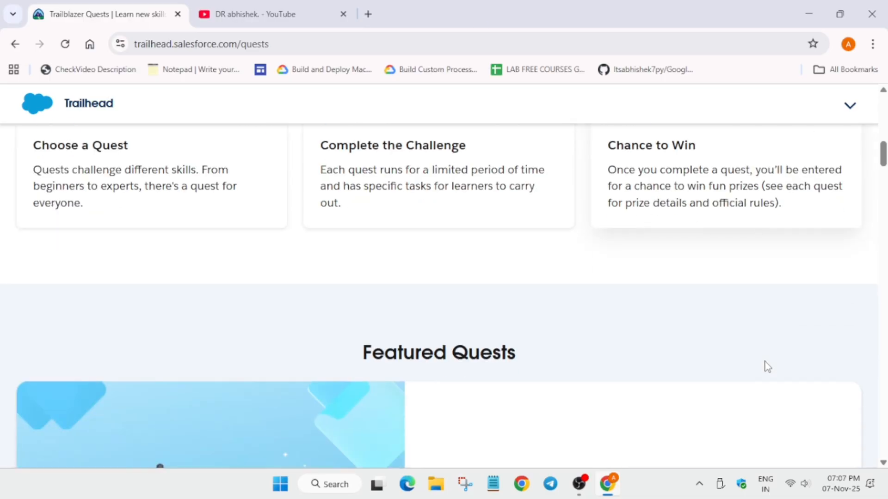
scroll("down", 3)
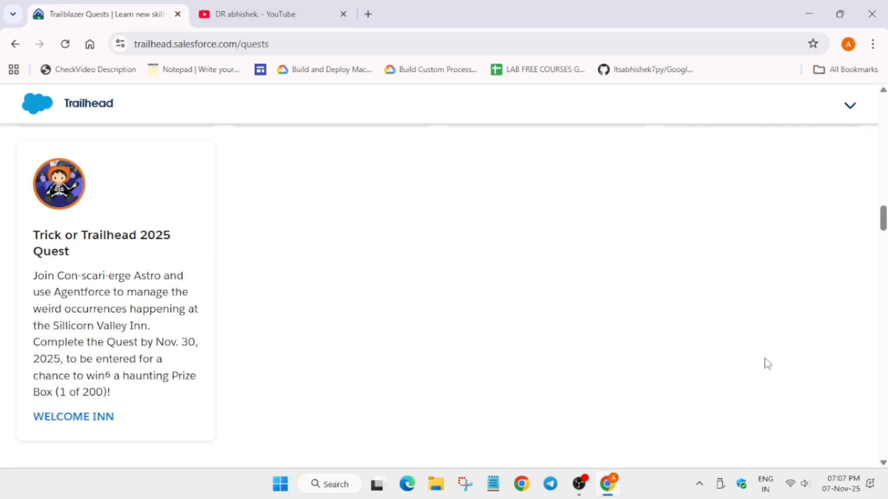
mouse_move(113, 425)
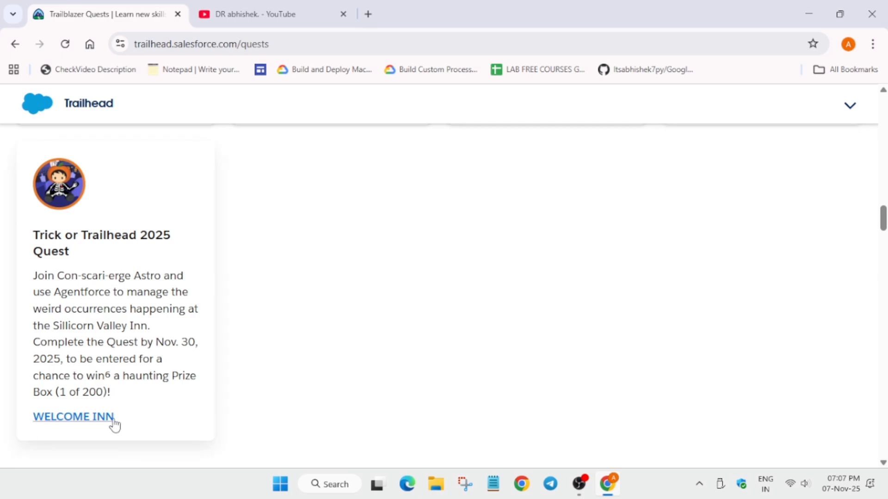
Step: Open the Trick or Trailhead Quest 2025 trailmix via WELCOME INN and choose Log In to Complete on How to Play
left_click(73, 417)
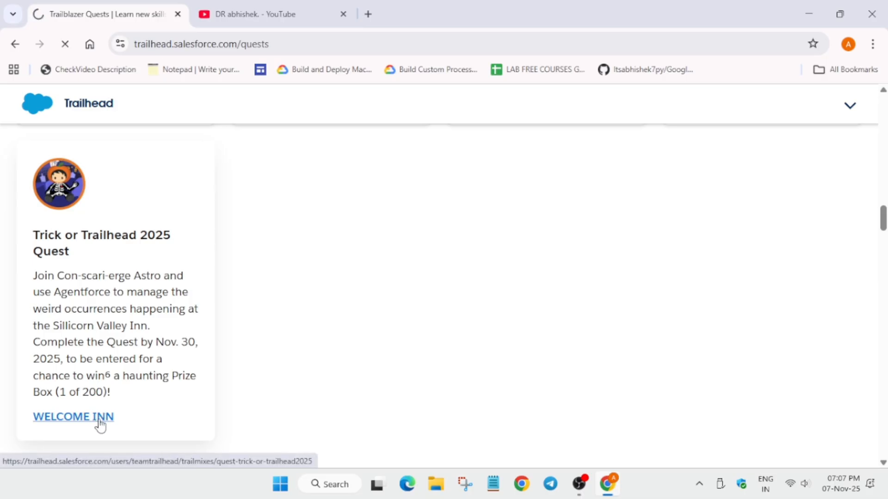
left_click(74, 417)
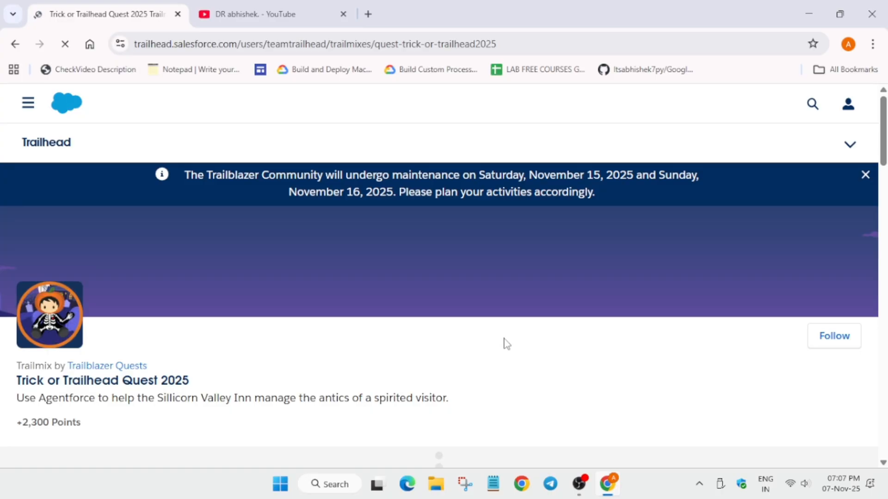
mouse_move(548, 331)
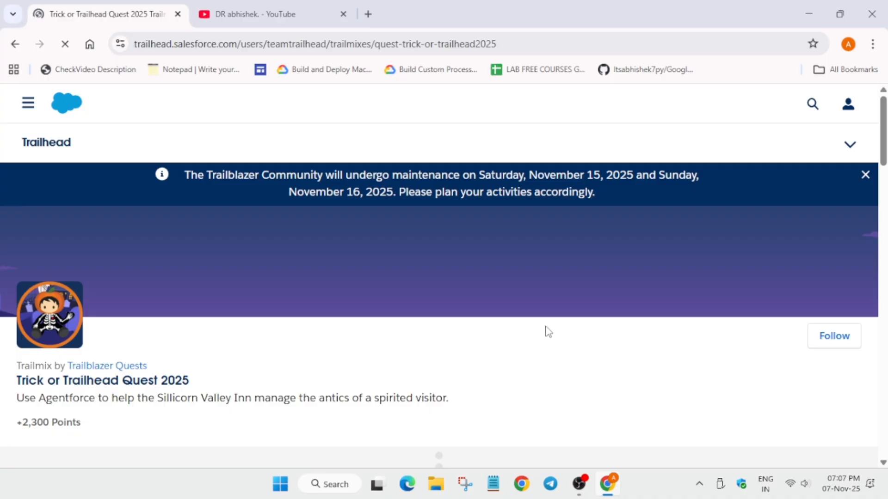
scroll("down", 3)
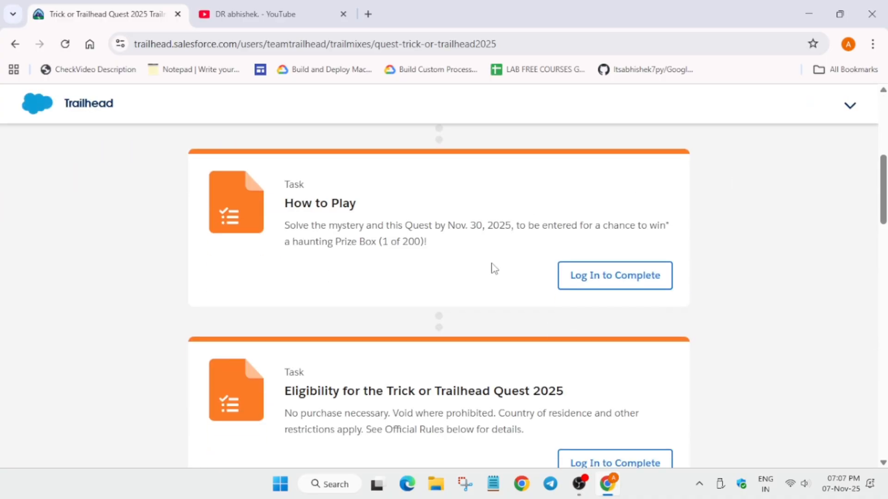
scroll("up", 3)
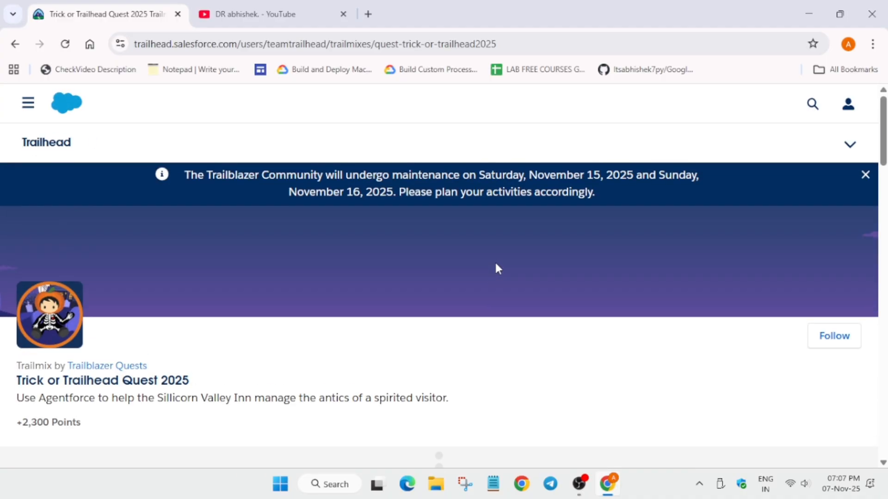
mouse_move(521, 261)
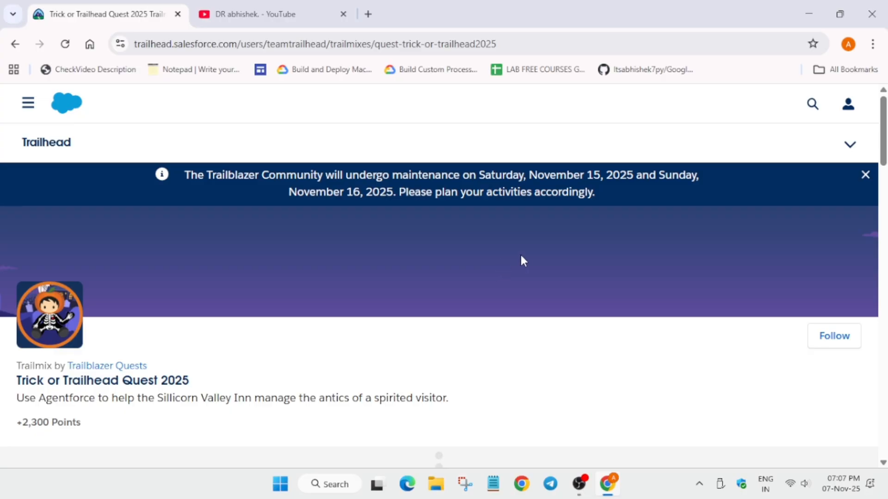
scroll("down", 3)
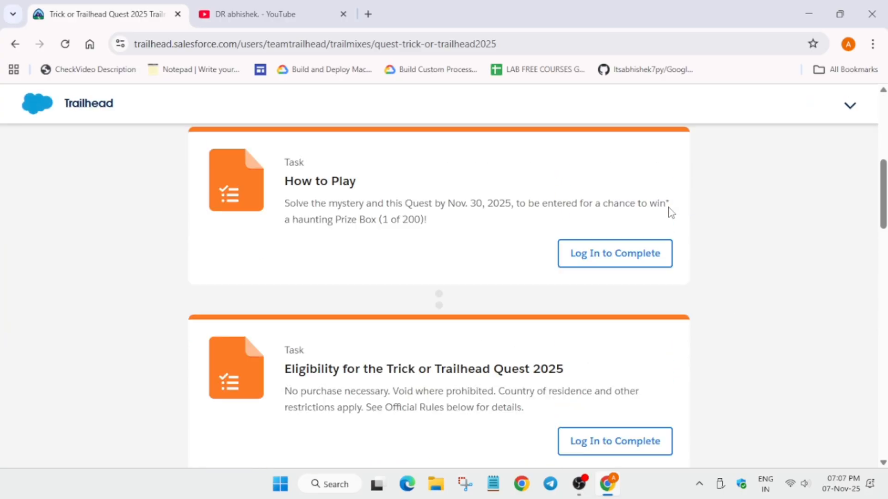
left_click(614, 253)
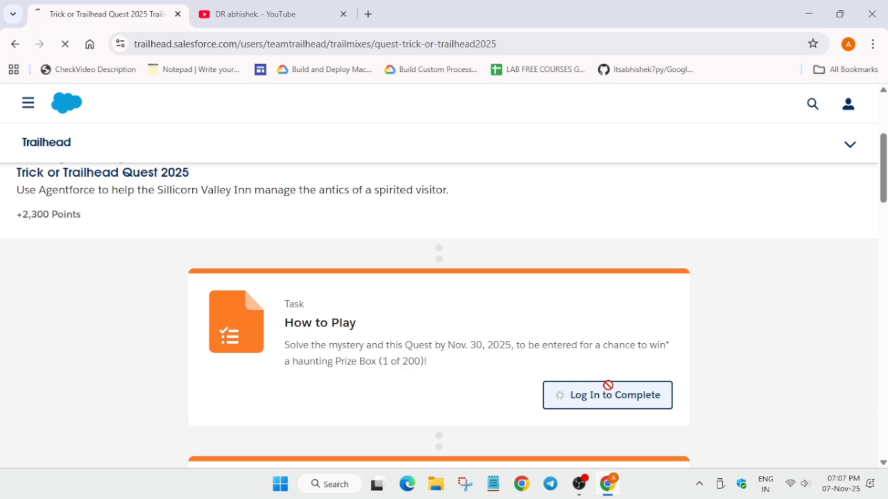
Step: Proceed through the redirect to the Trailblazer account login page
left_click(607, 395)
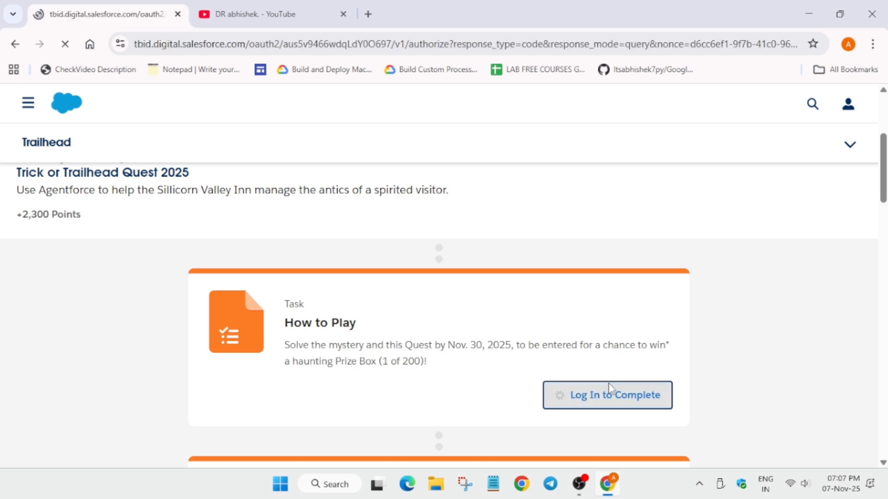
left_click(607, 395)
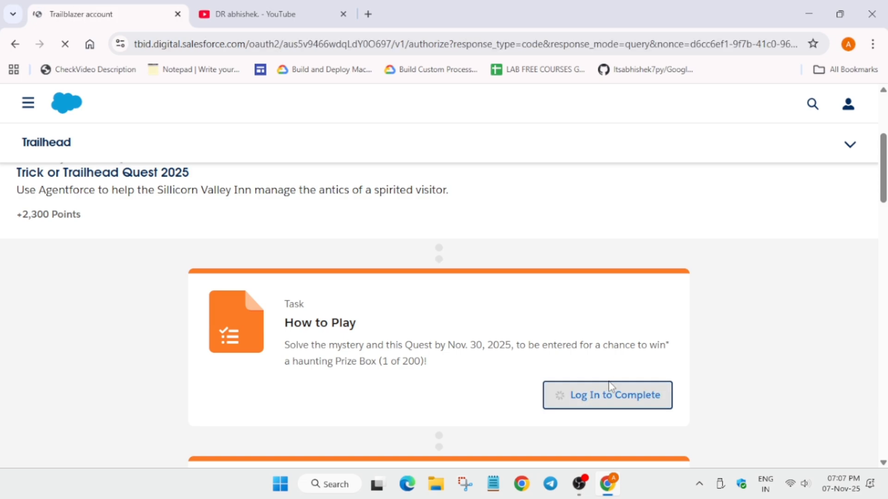
left_click(607, 395)
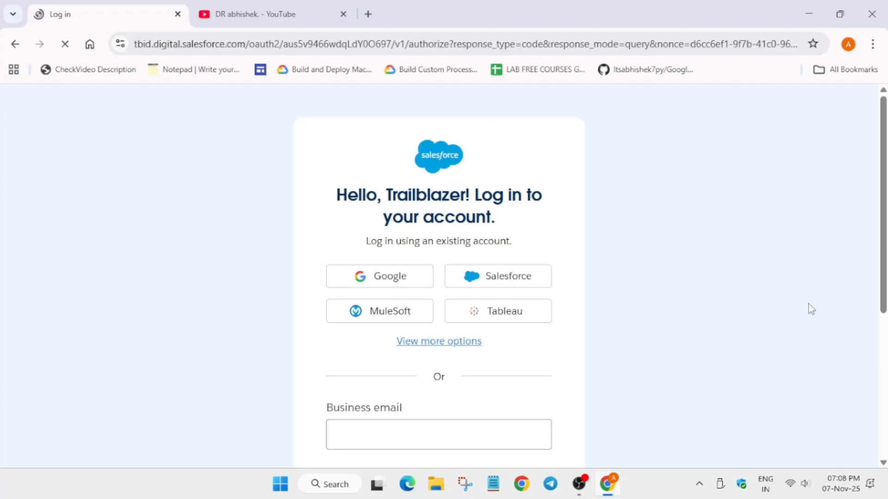
mouse_move(278, 330)
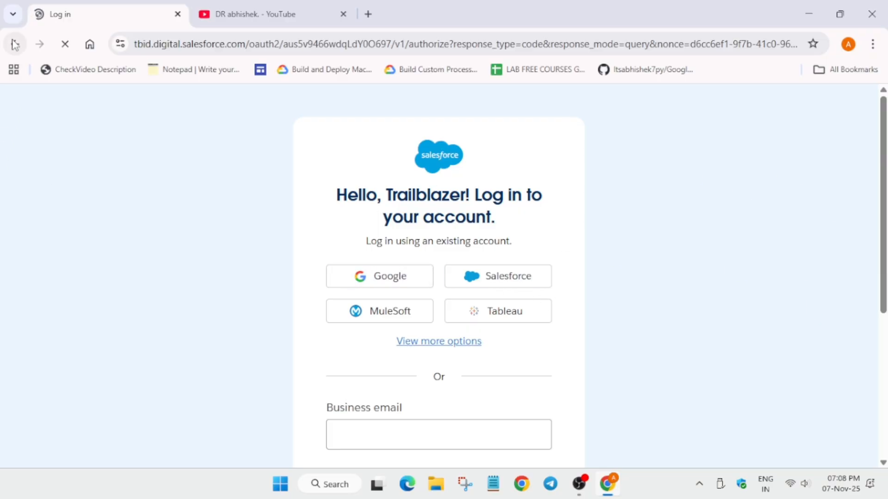
Step: Return to the trailmix and scroll past How to Play, Eligibility and Official Rules to the Ghost at Sillicorn Valley Inn module
left_click(15, 45)
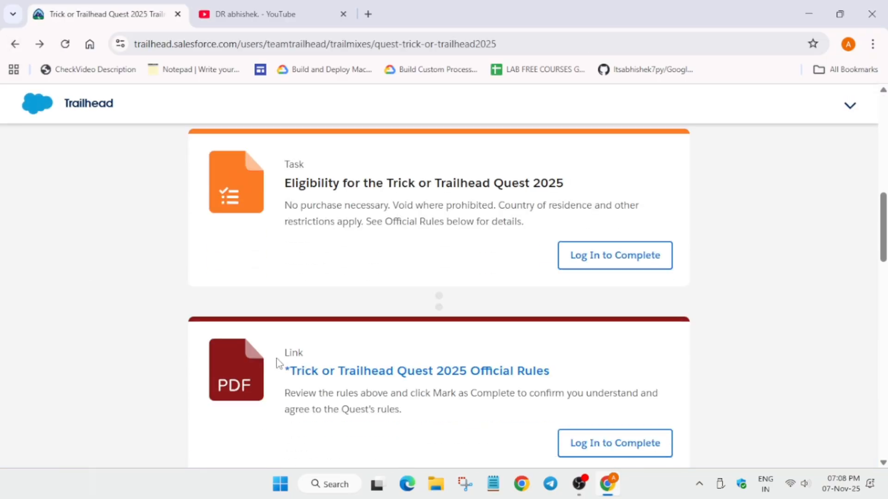
scroll("up", 3)
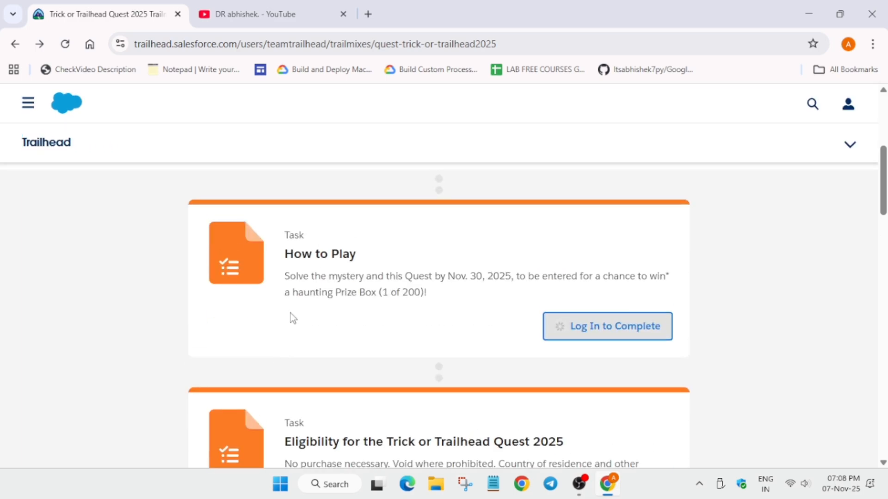
mouse_move(404, 325)
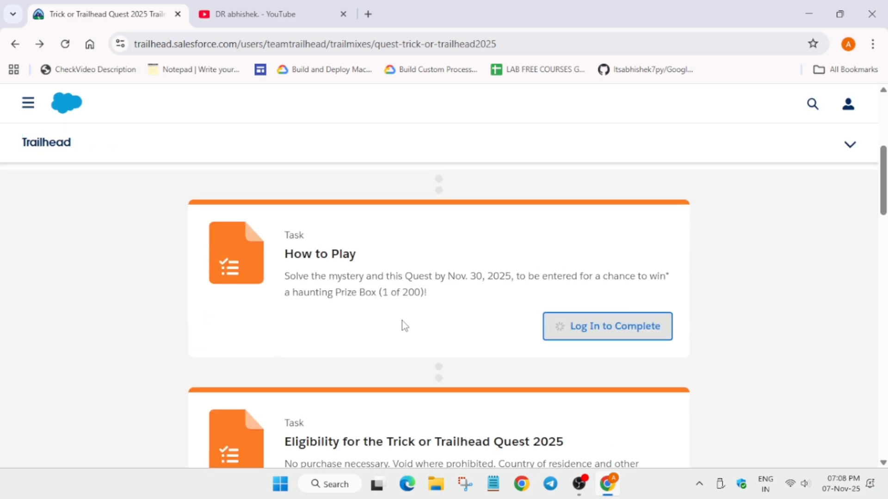
scroll("down", 3)
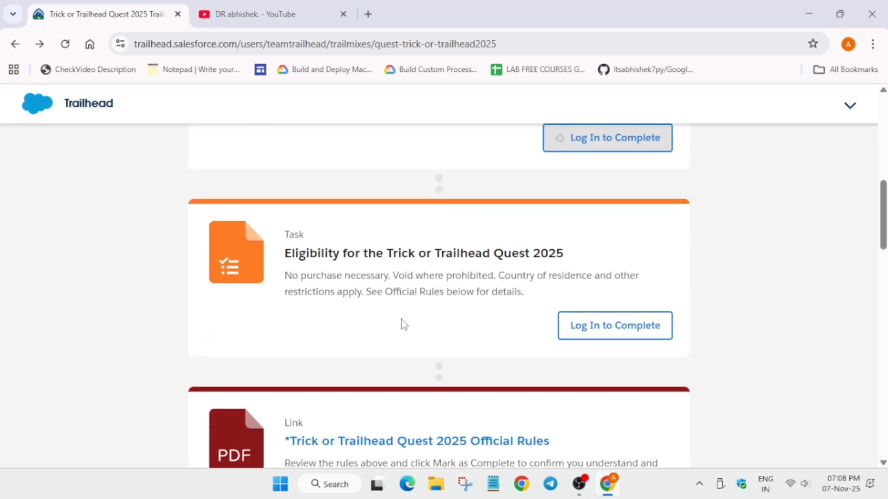
scroll("down", 3)
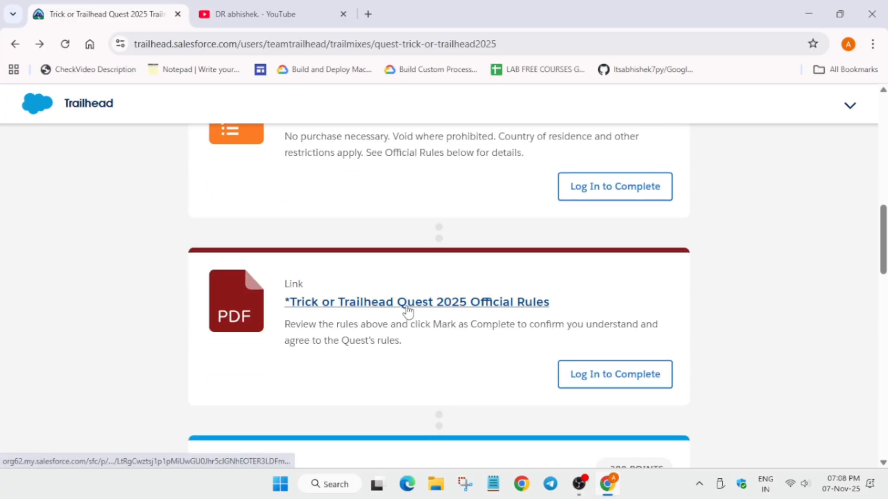
mouse_move(442, 166)
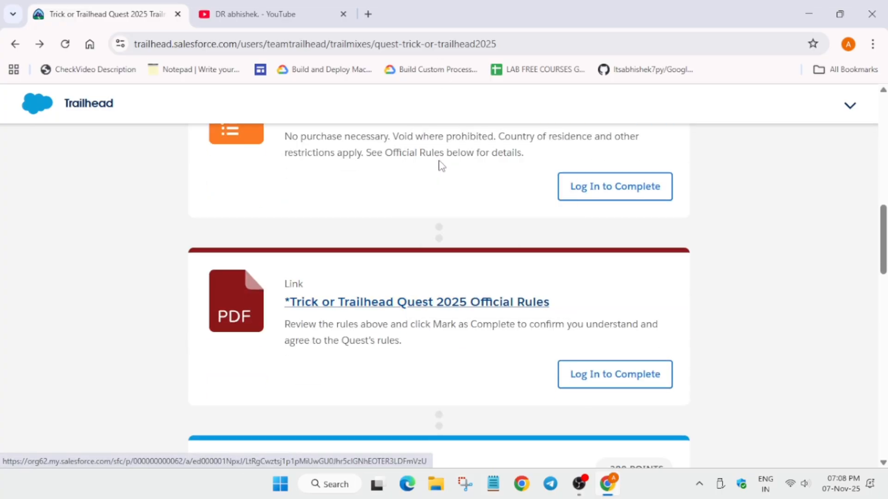
mouse_move(488, 198)
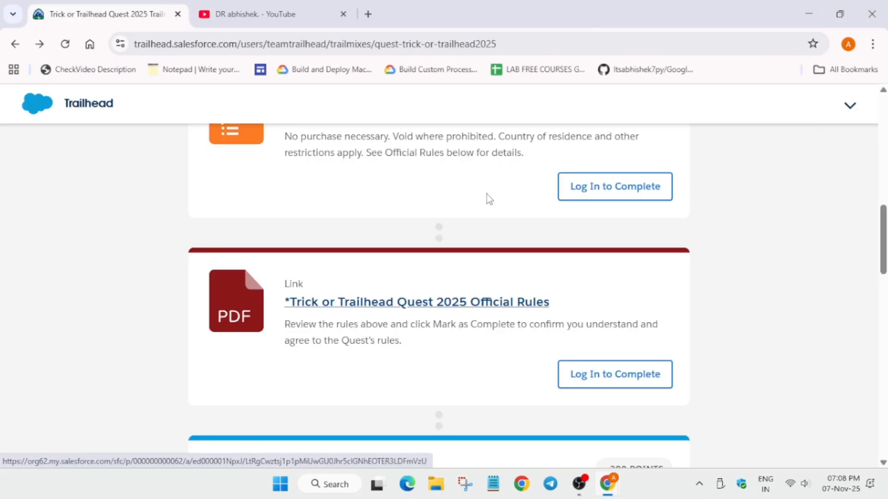
scroll("down", 3)
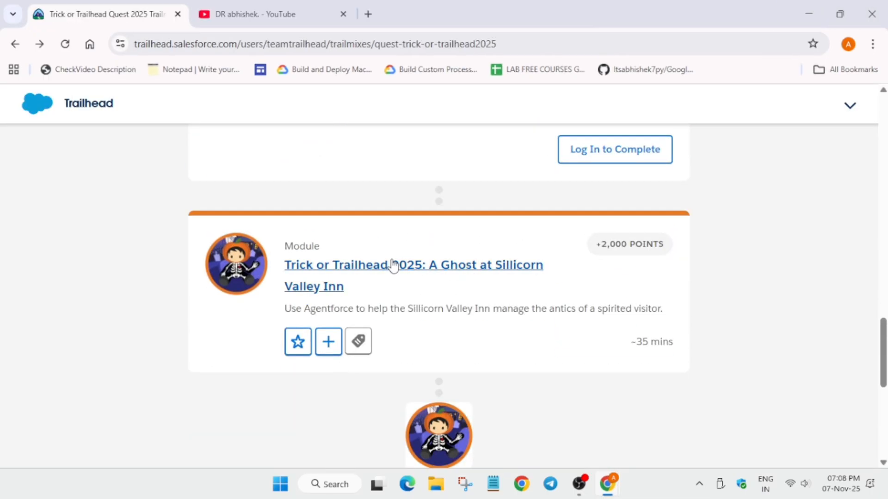
Step: Open the Ghost at Sillicorn Valley Inn module in a new tab and review its contents
left_click(413, 264)
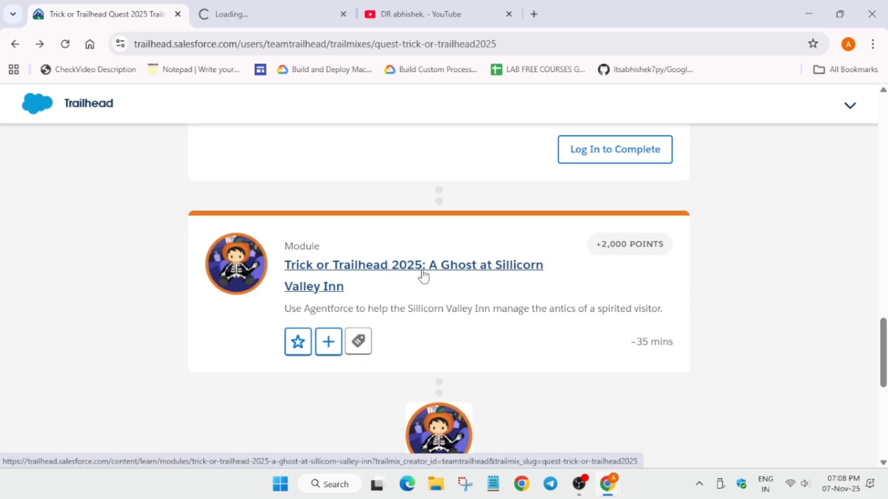
left_click(412, 264)
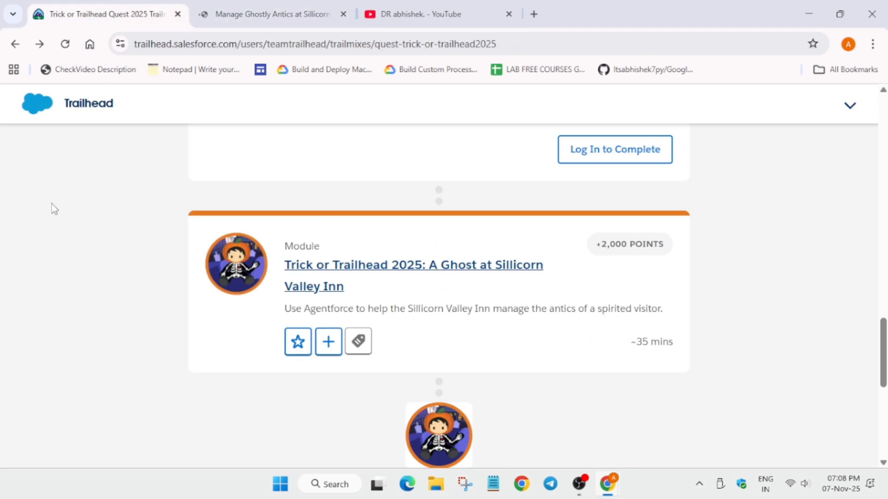
scroll("down", 3)
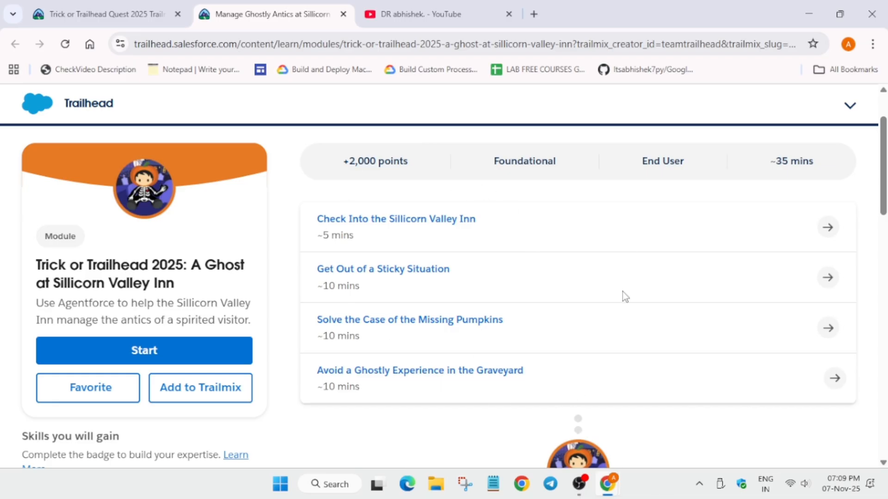
mouse_move(481, 264)
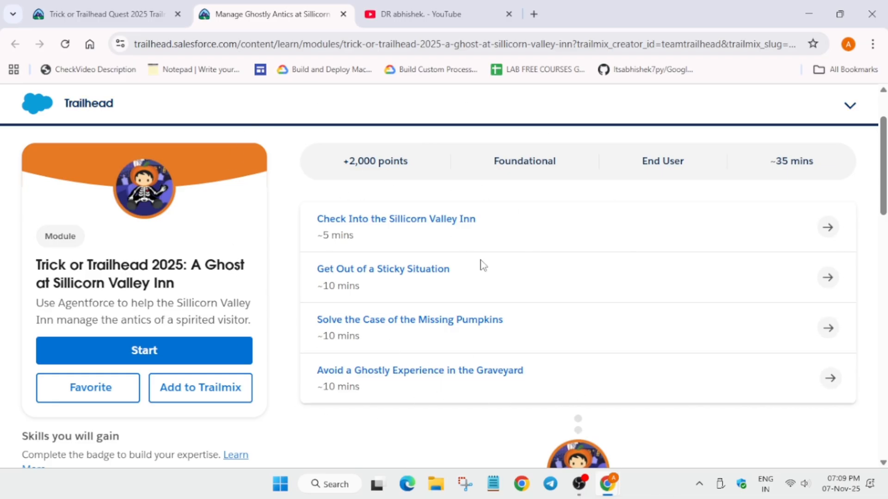
mouse_move(461, 347)
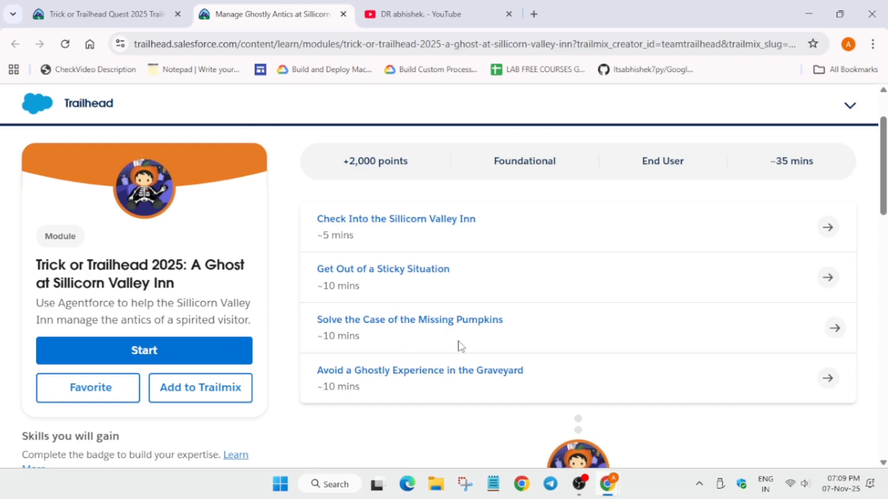
mouse_move(471, 285)
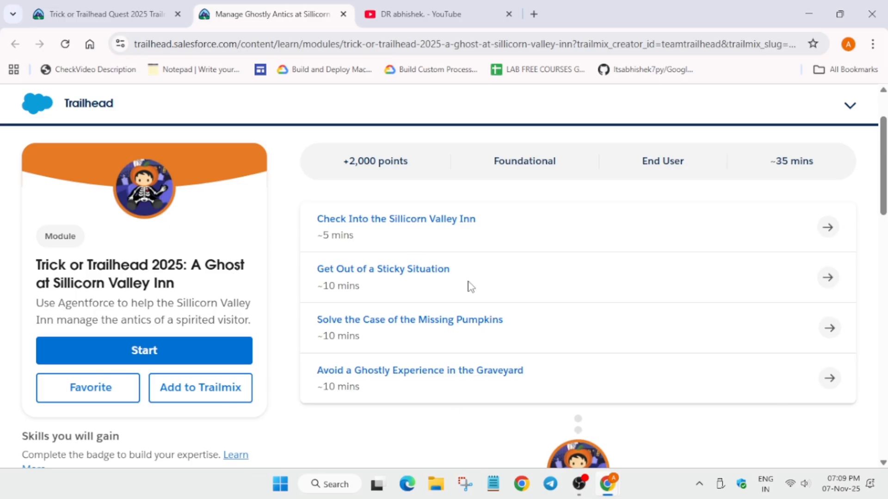
mouse_move(558, 342)
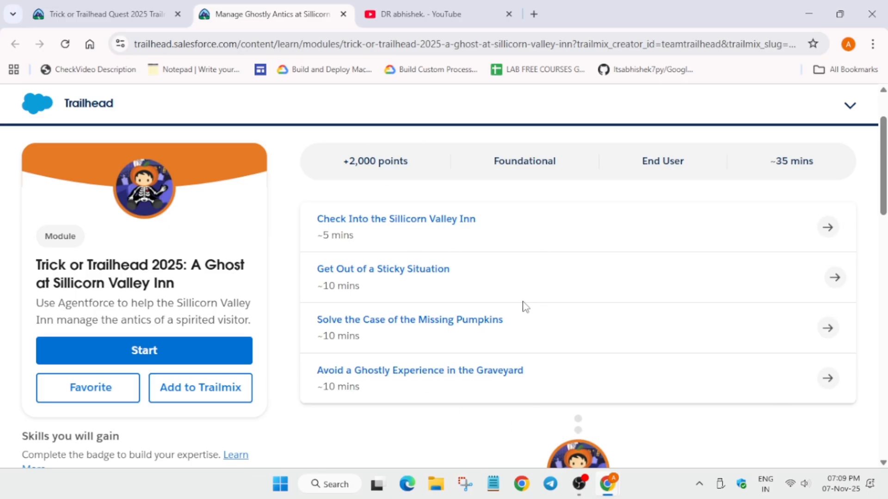
mouse_move(333, 219)
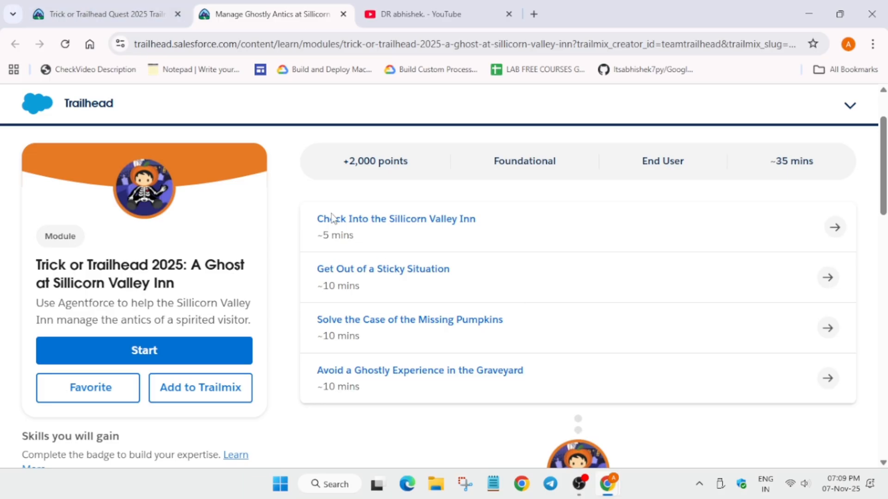
mouse_move(395, 218)
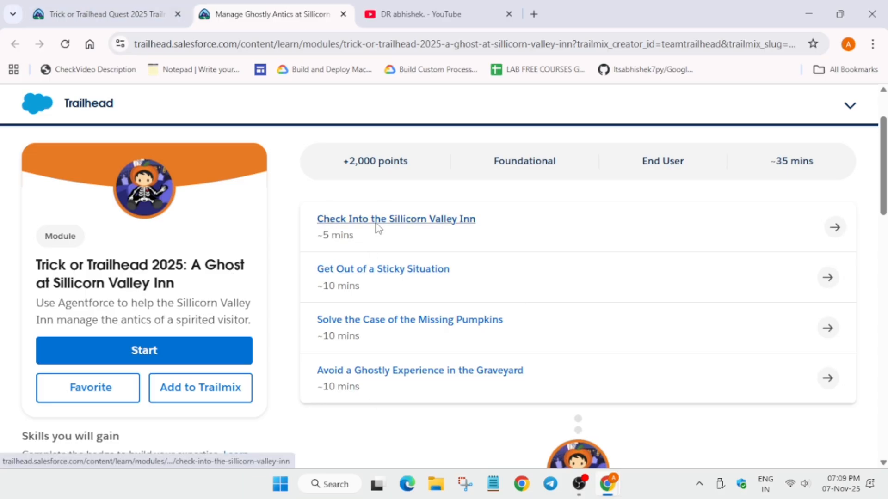
Step: Open the Check Into the Sillicorn Valley Inn unit and look through its org sign-up steps
left_click(396, 219)
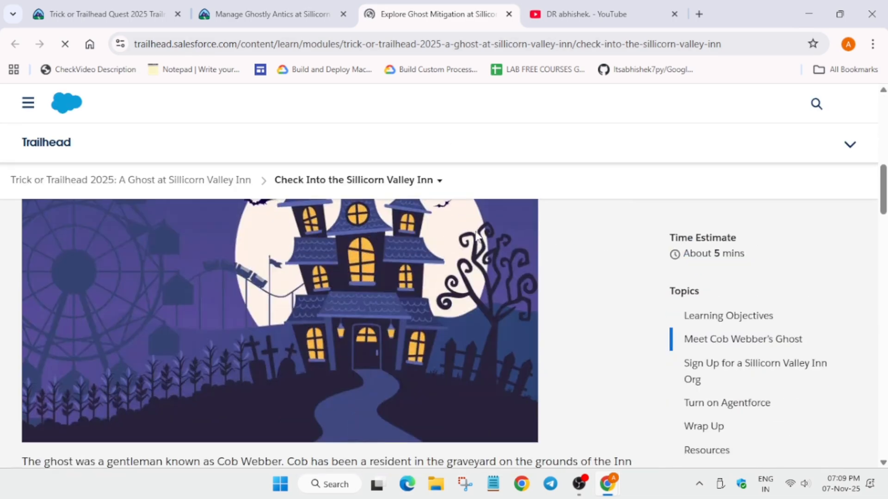
scroll("down", 3)
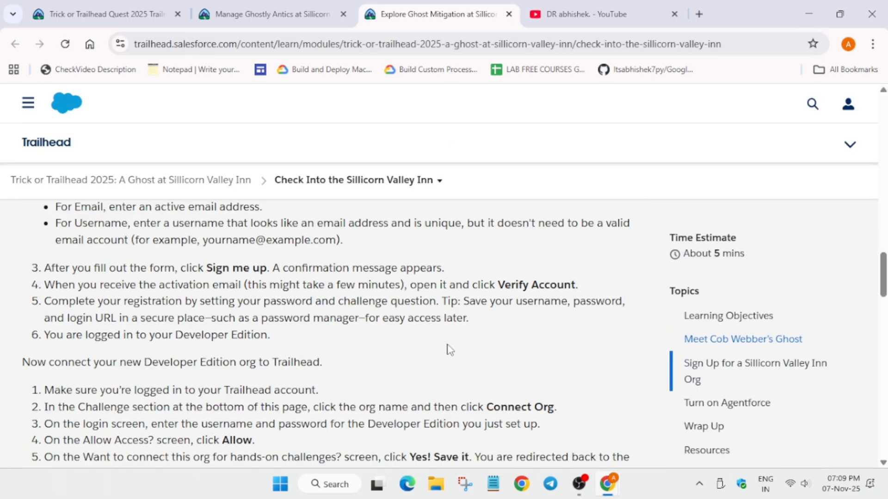
scroll("down", 3)
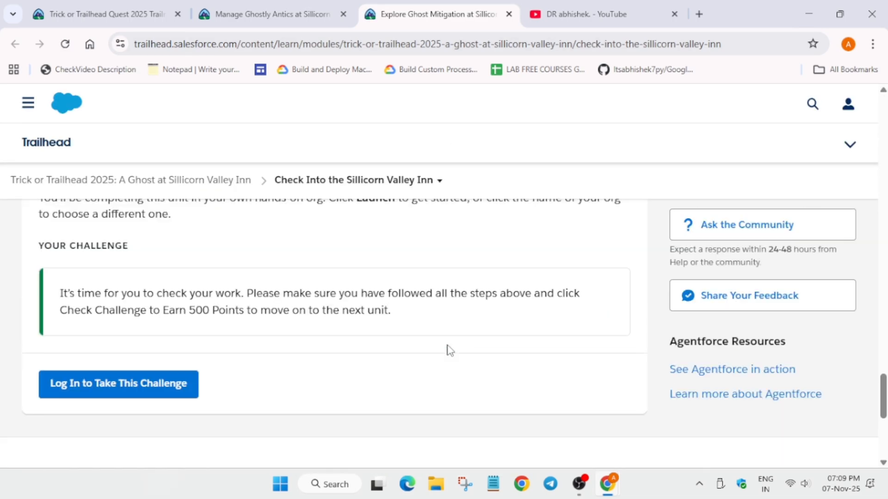
scroll("up", 3)
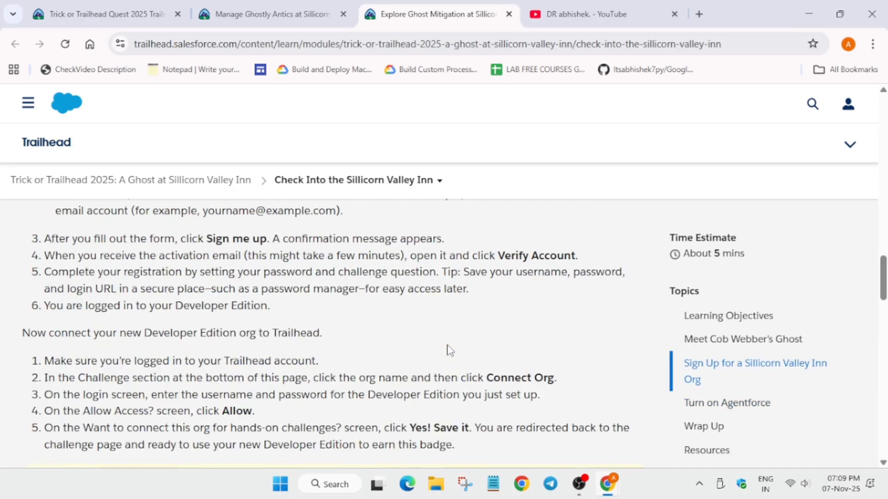
left_click(271, 14)
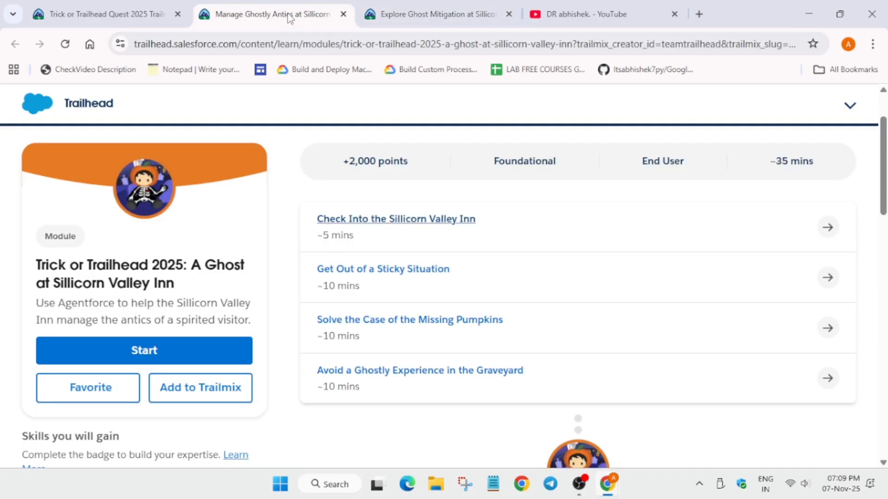
mouse_move(321, 123)
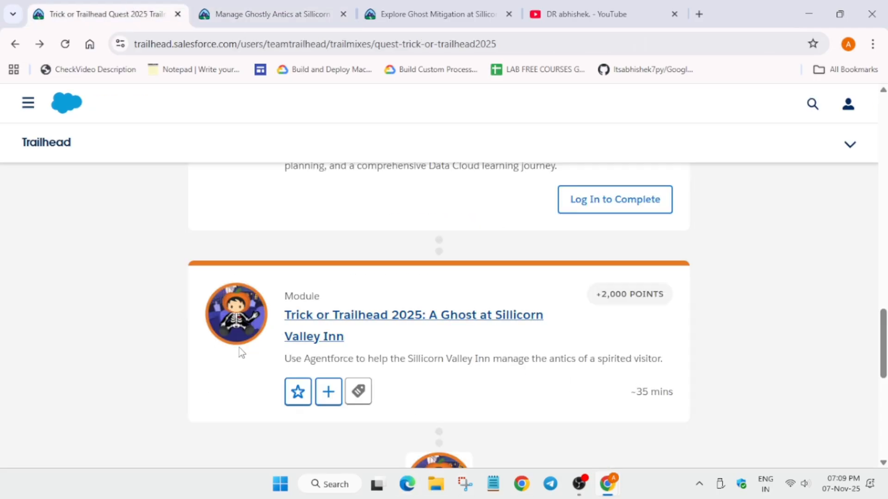
scroll("down", 3)
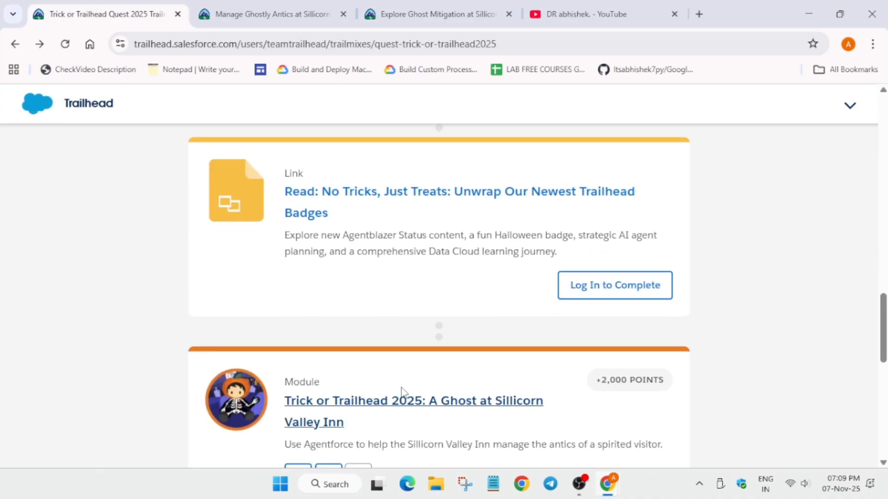
scroll("down", 3)
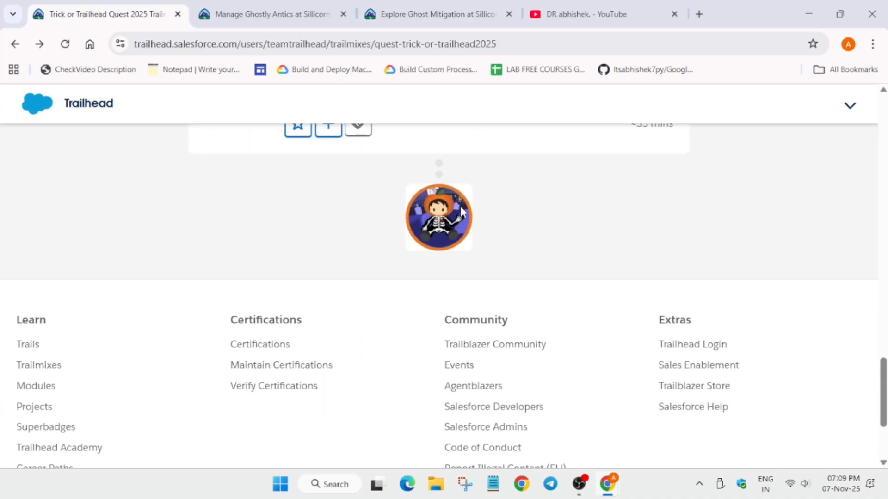
scroll("up", 3)
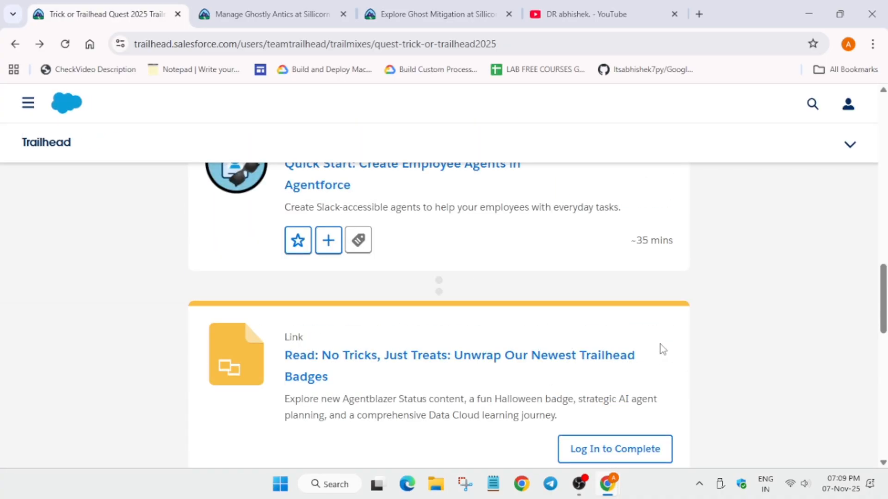
mouse_move(640, 442)
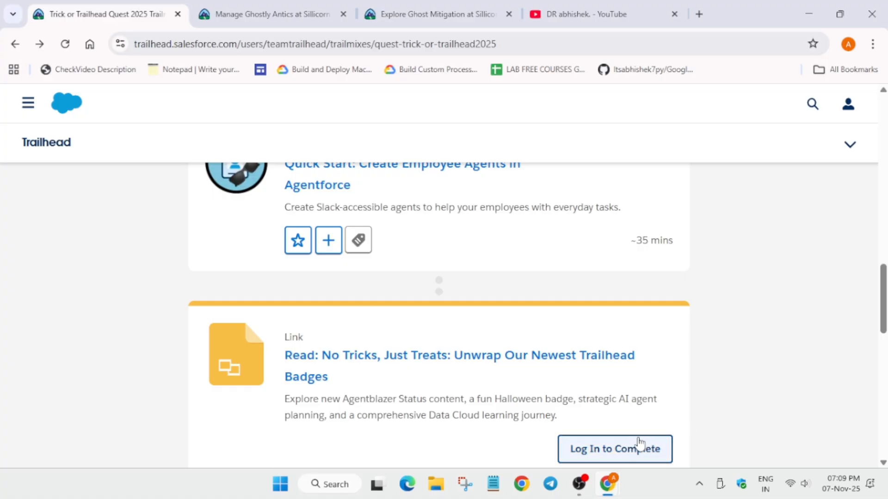
mouse_move(700, 435)
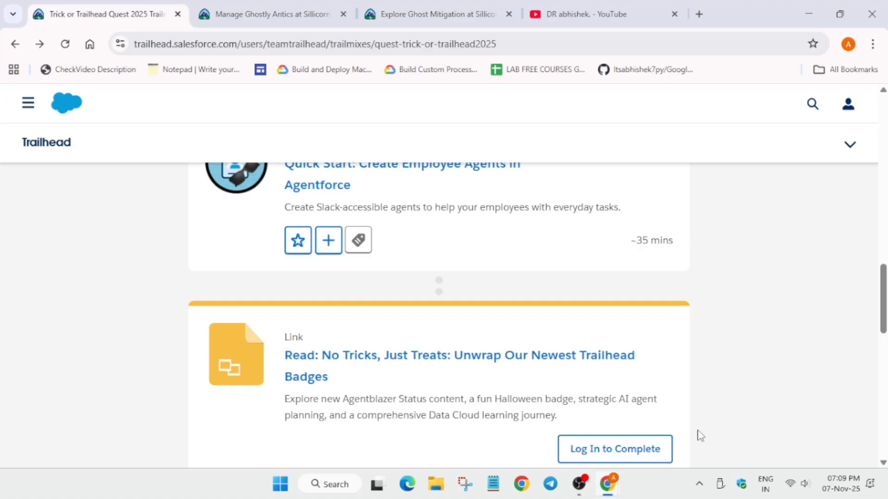
scroll("up", 3)
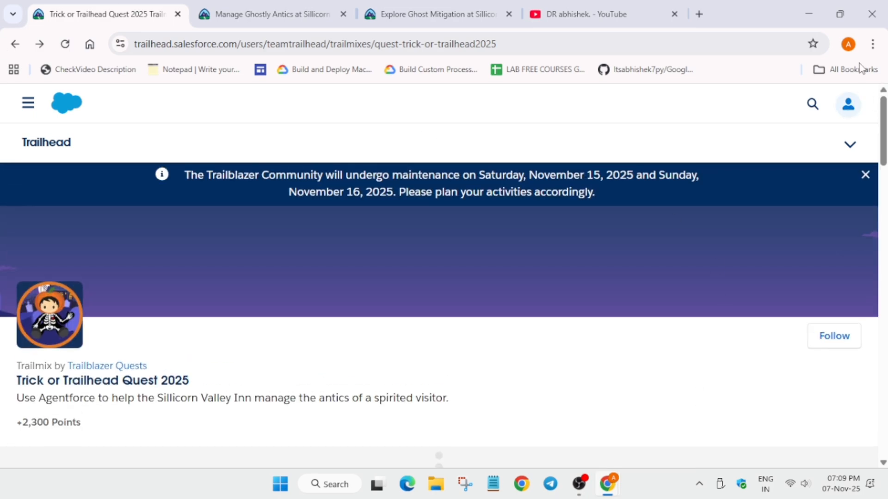
mouse_move(606, 484)
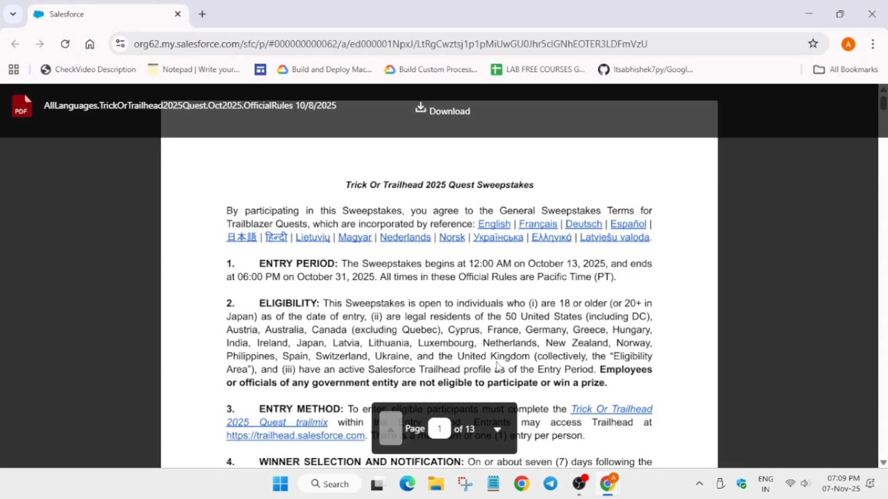
mouse_move(379, 272)
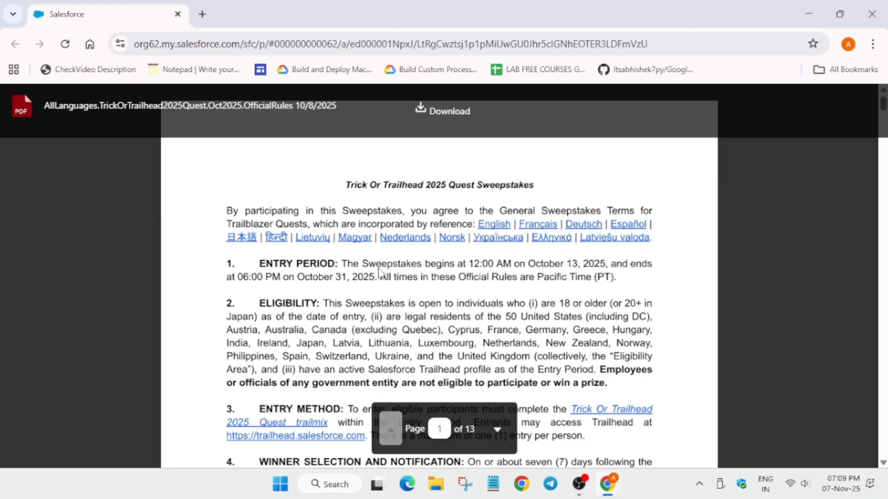
mouse_move(654, 283)
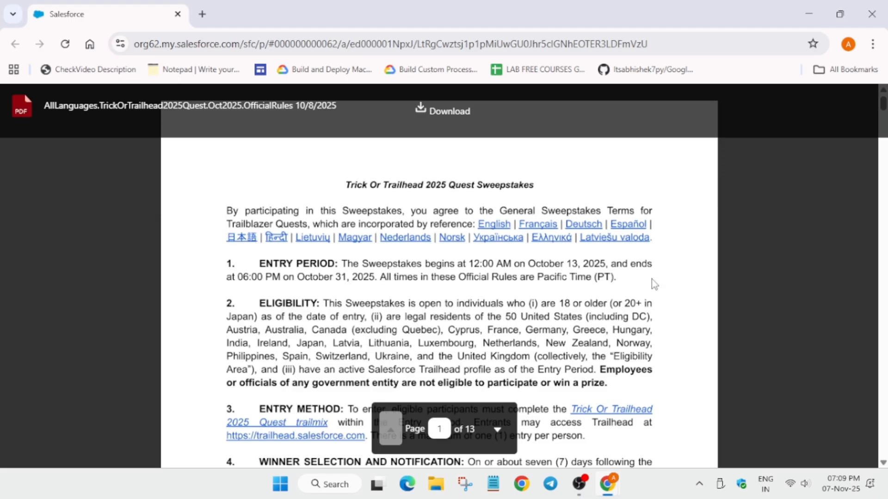
mouse_move(377, 278)
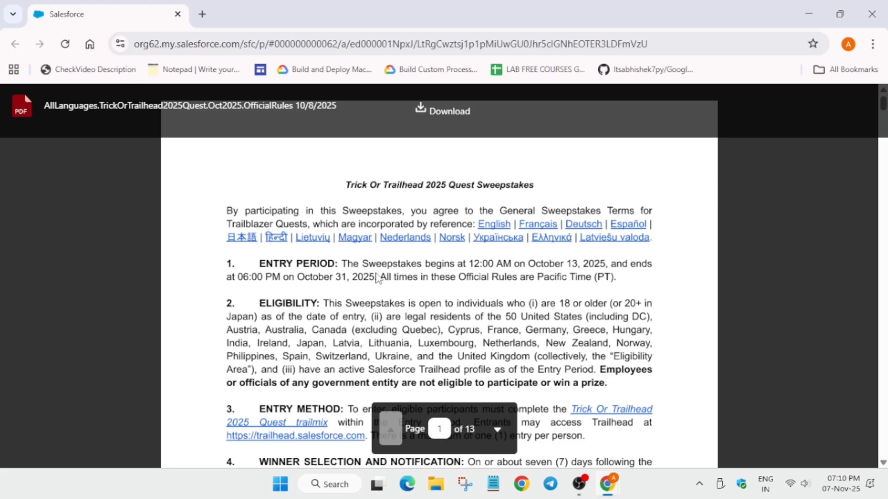
mouse_move(515, 263)
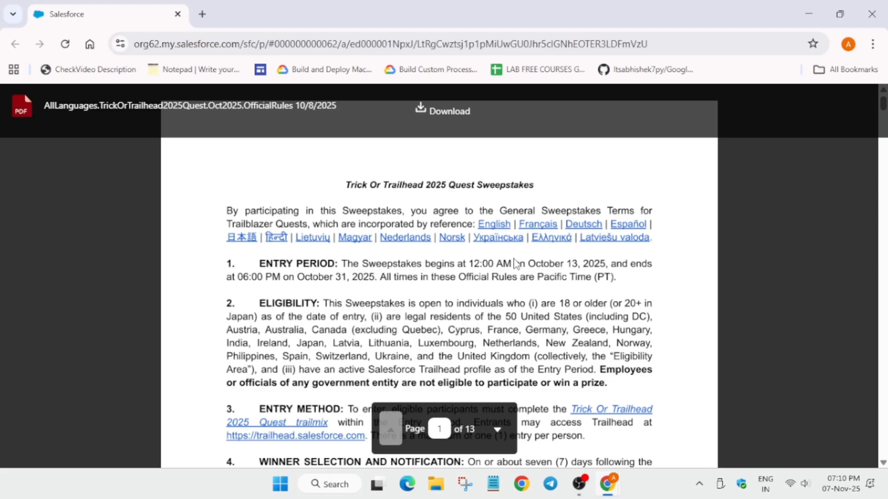
Step: Scroll through the Trick Or Trailhead 2025 Sweepstakes official rules PDF's entry period and eligibility sections
scroll("down", 3)
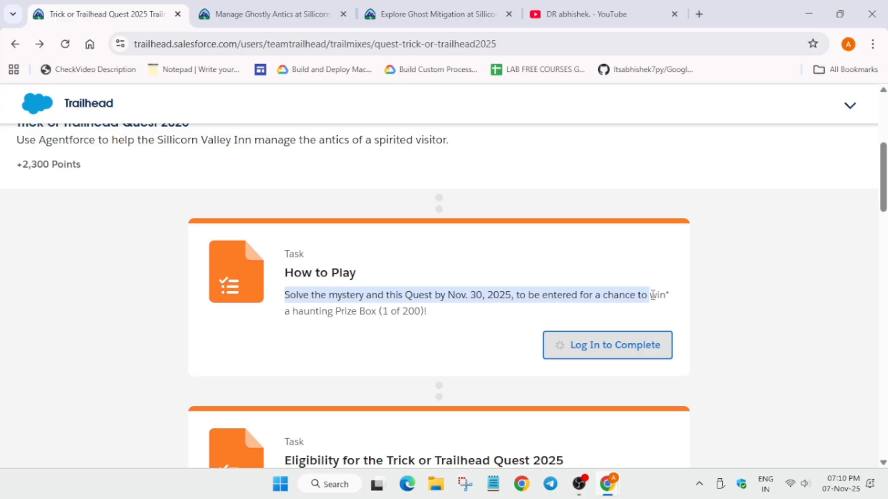
mouse_move(626, 307)
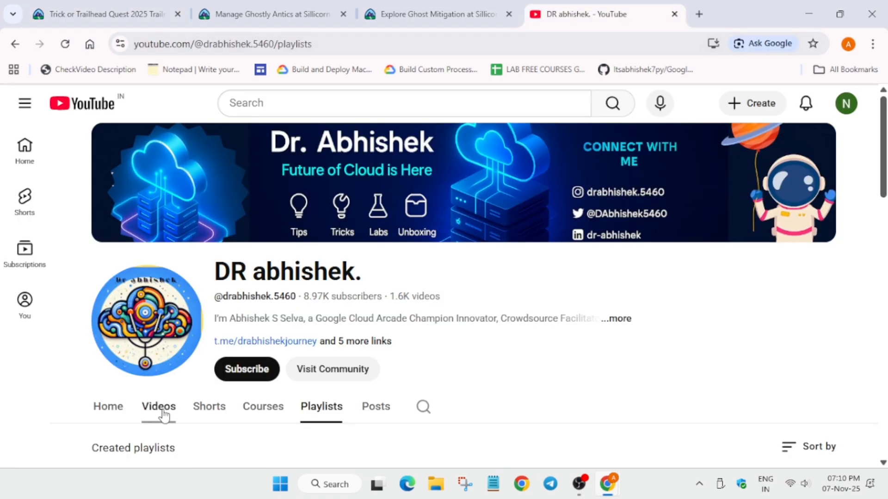
Step: Browse the channel's uploaded Videos list
left_click(158, 407)
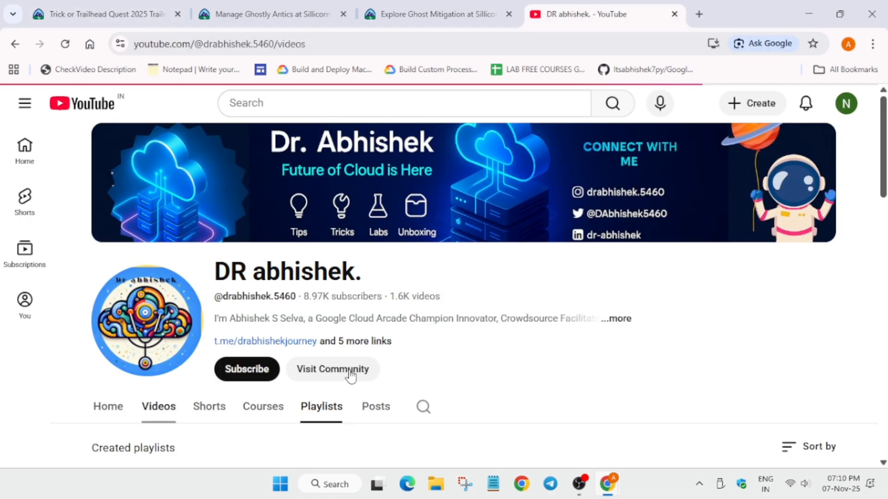
scroll("down", 3)
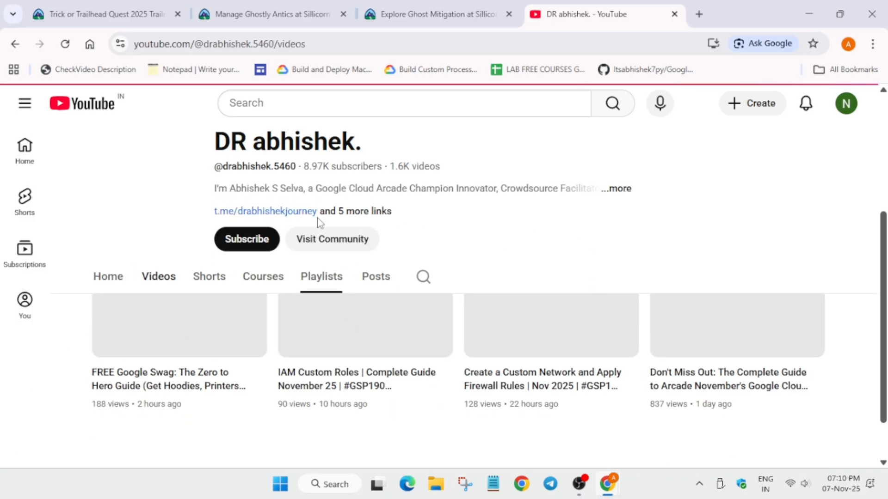
scroll("up", 3)
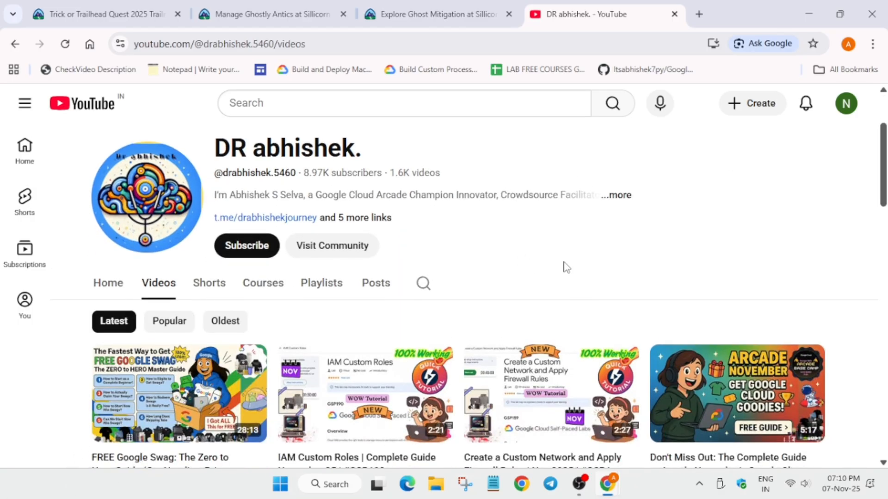
mouse_move(627, 277)
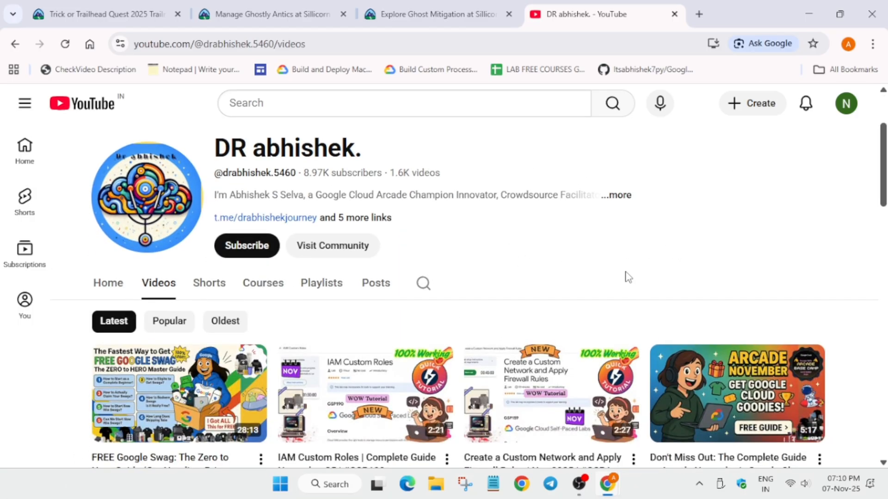
mouse_move(620, 269)
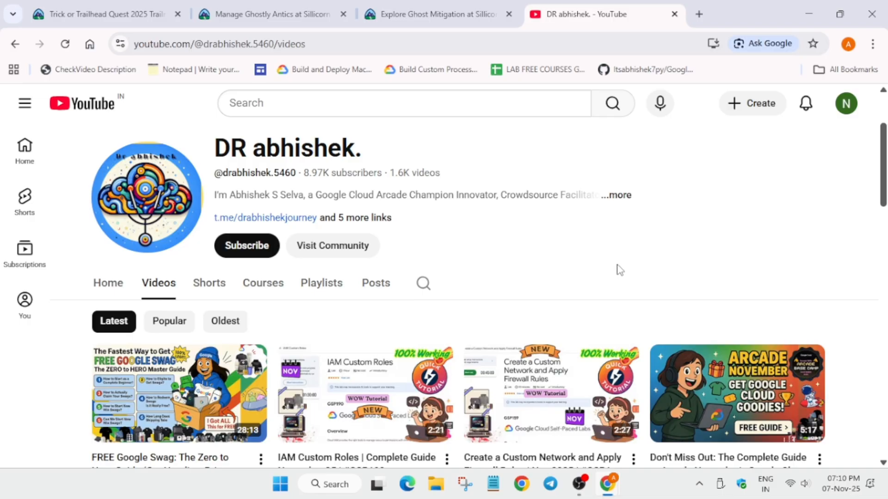
Step: From Playlists, open the Google Cloud Arcade Cohort 1 2025 Swags Unboxing full playlist
left_click(320, 283)
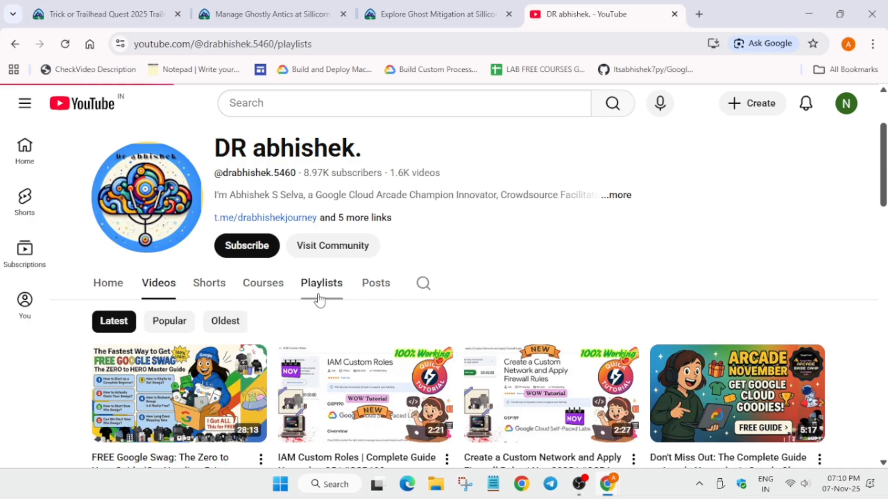
left_click(321, 283)
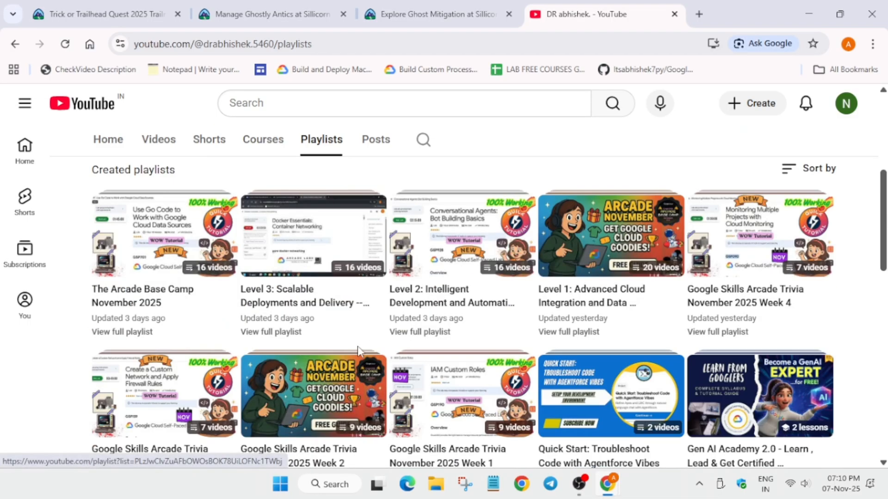
scroll("down", 3)
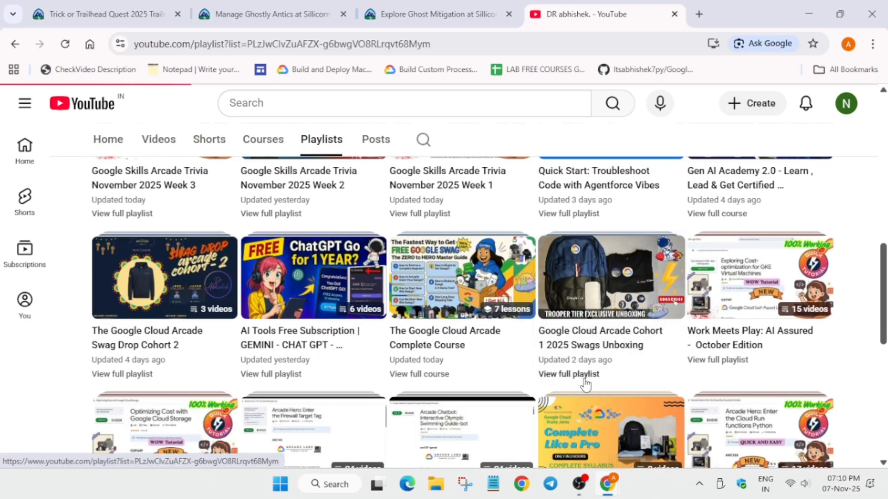
left_click(566, 373)
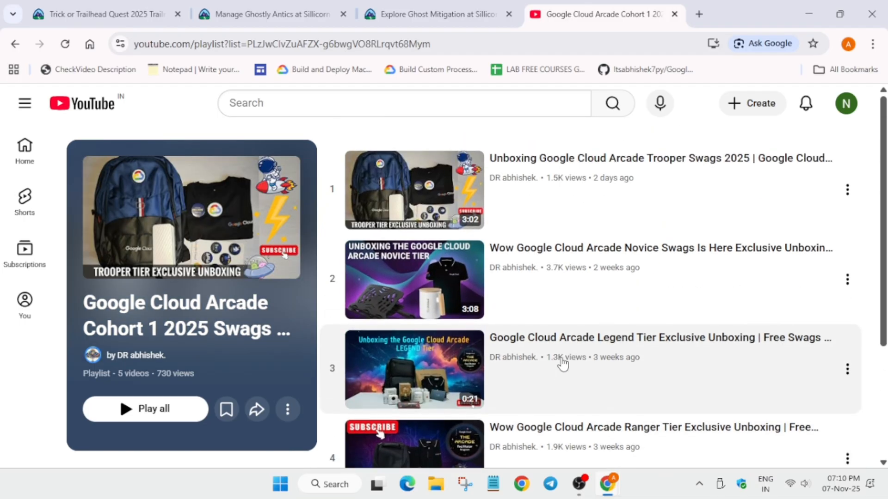
mouse_move(851, 255)
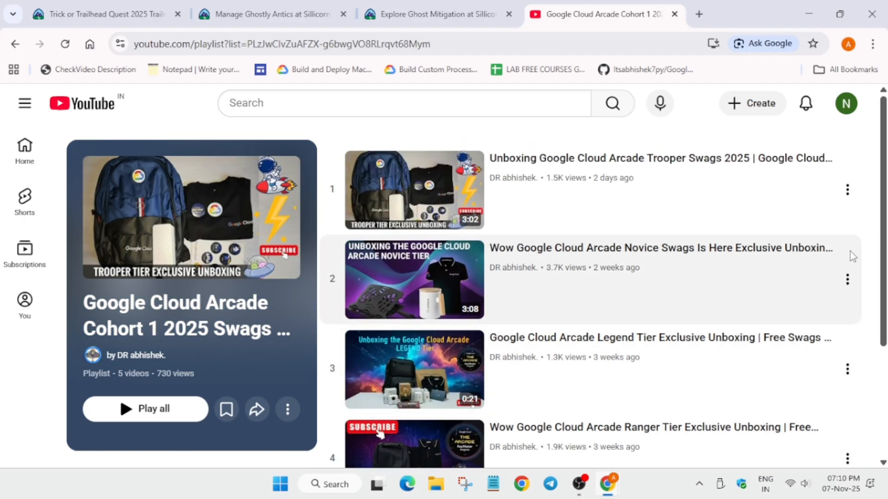